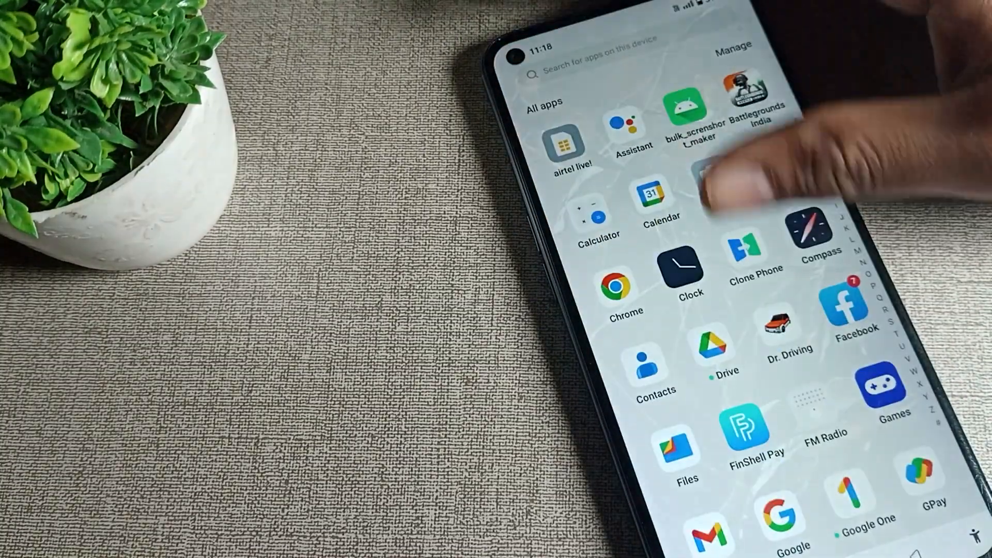
Open Settings from the app drawer and reach the Password & security page
{"action": "scroll", "scroll_direction": "down", "scroll_amount": 3}
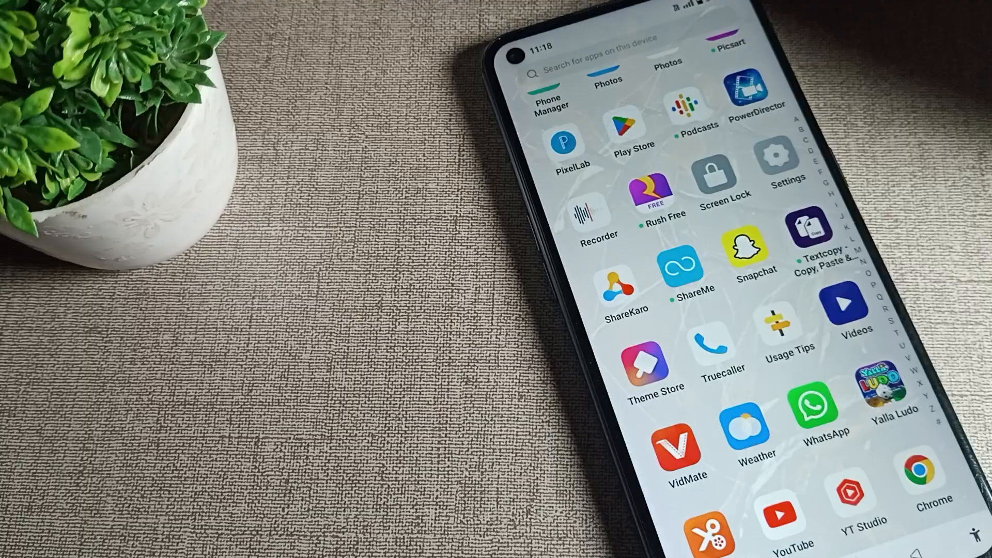
{"action": "left_click", "coordinate": [776, 167]}
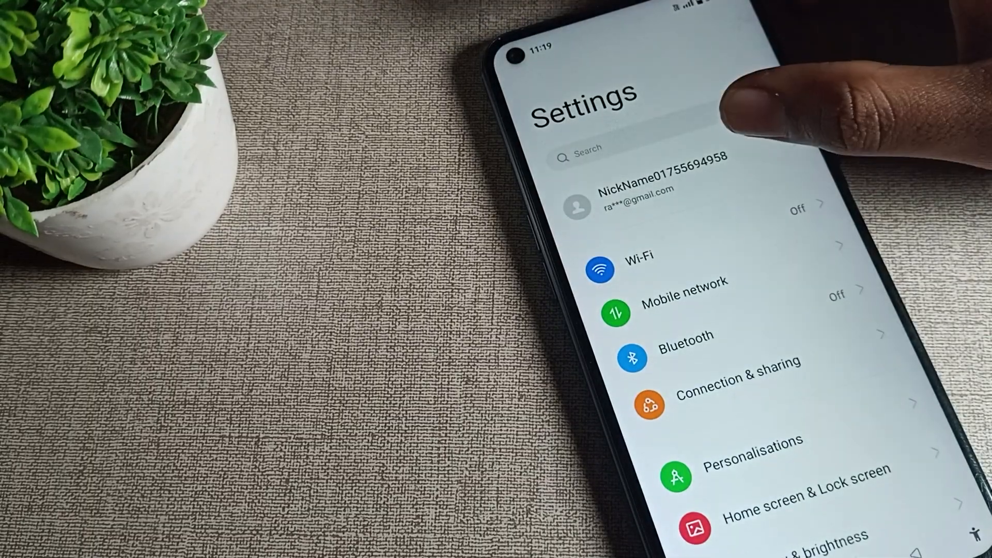
{"action": "scroll", "scroll_direction": "down", "scroll_amount": 3}
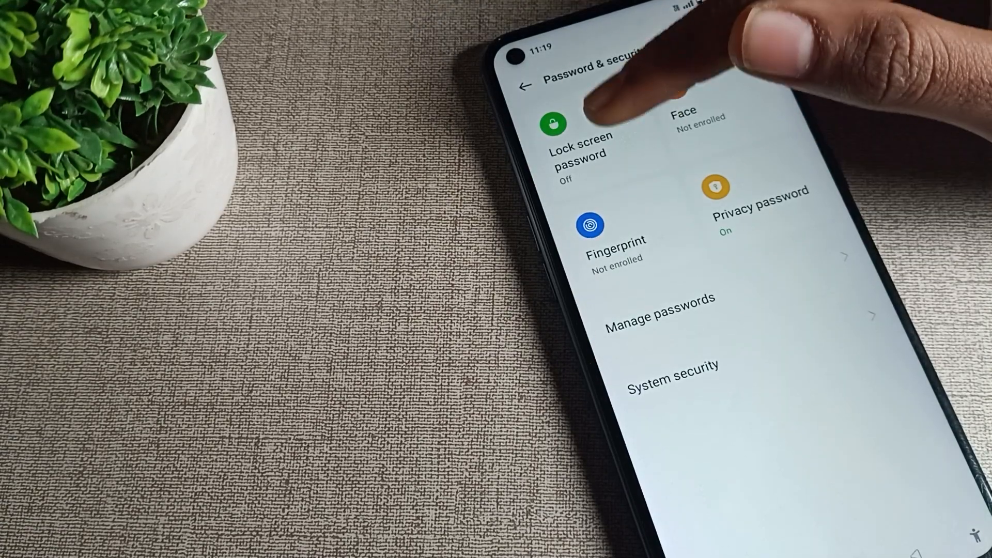
Start a lock screen password, accept the Important notice, and choose Pattern
{"action": "left_click", "coordinate": [577, 145]}
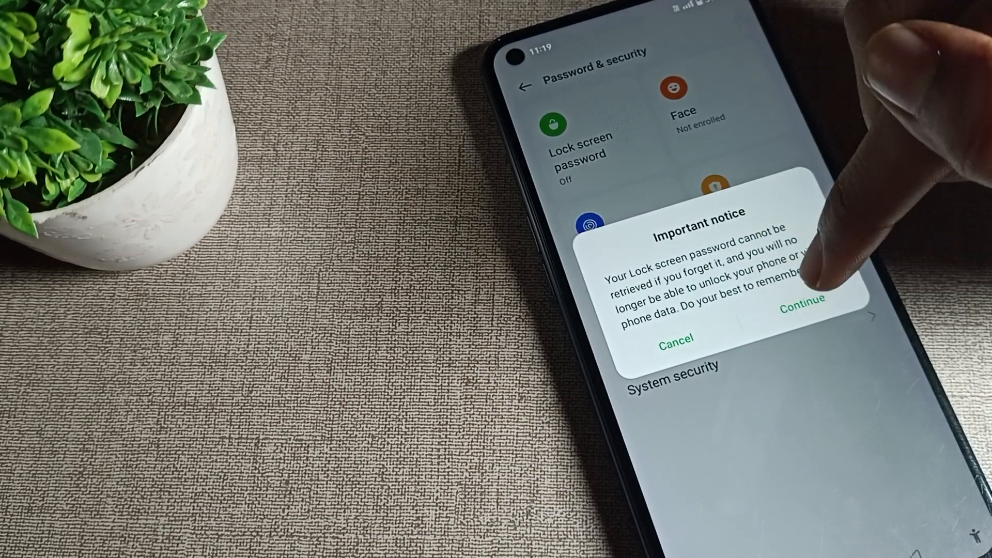
{"action": "left_click", "coordinate": [803, 302]}
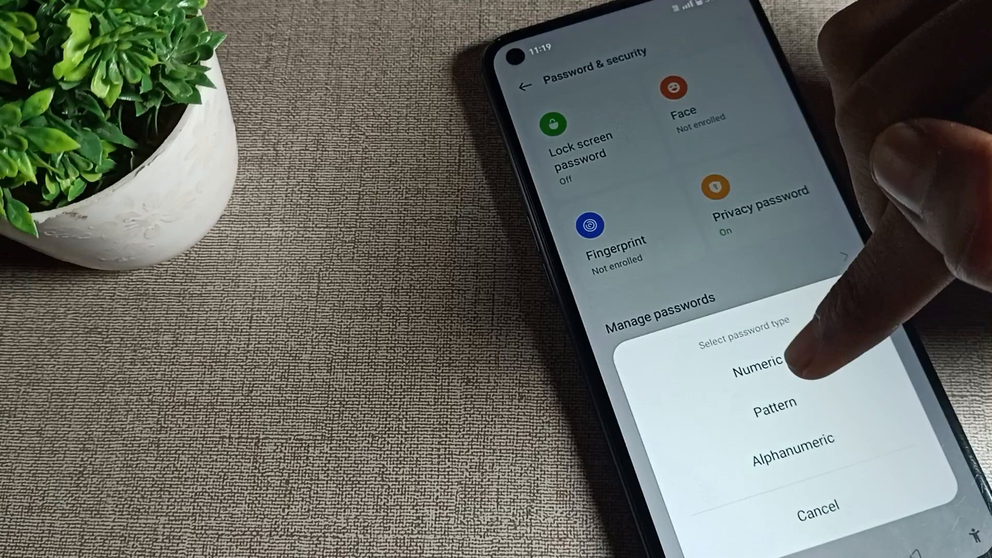
{"action": "left_click", "coordinate": [773, 403]}
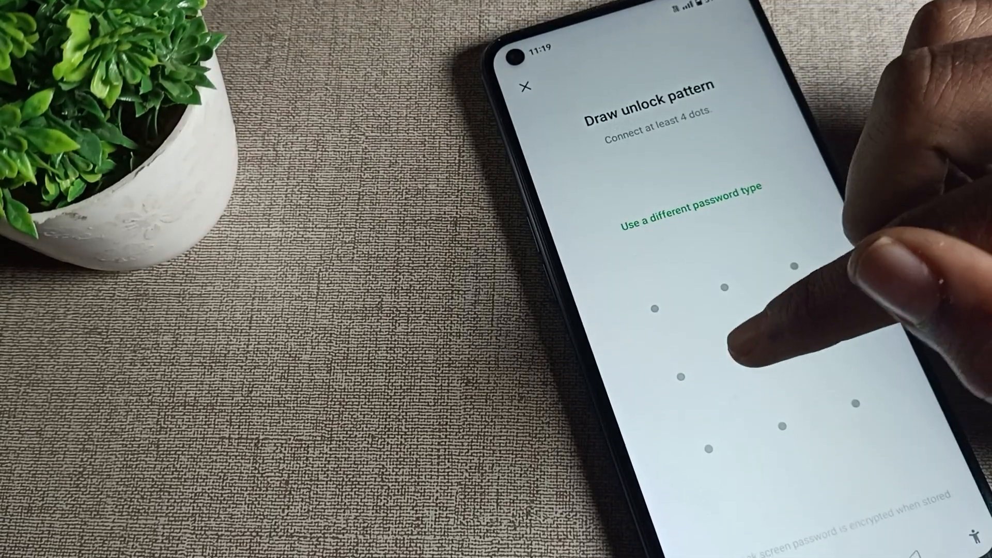
Draw the unlock pattern, then lock the phone with the Screen Lock shortcut
{"action": "left_click_drag", "start_coordinate": [753, 355], "coordinate": [822, 332]}
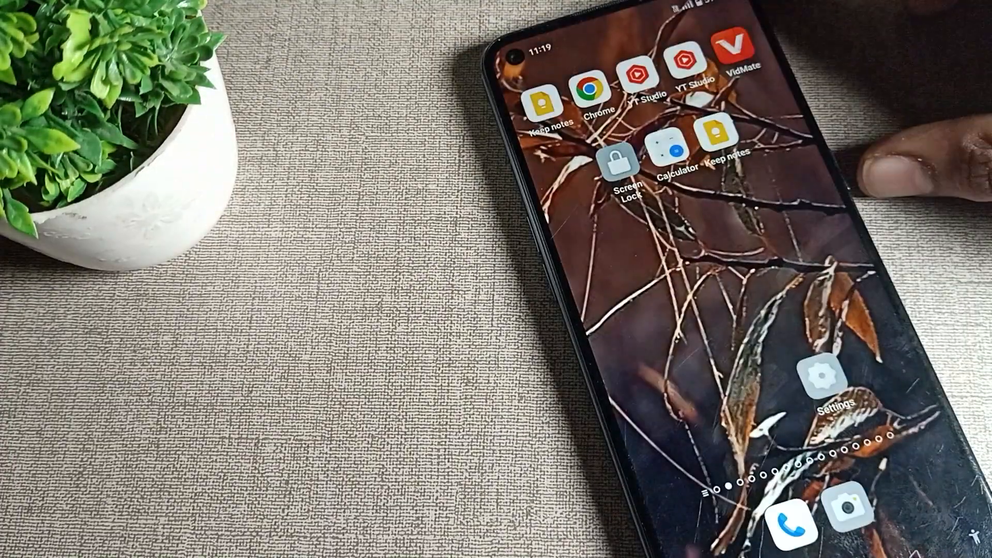
{"action": "left_click", "coordinate": [619, 161]}
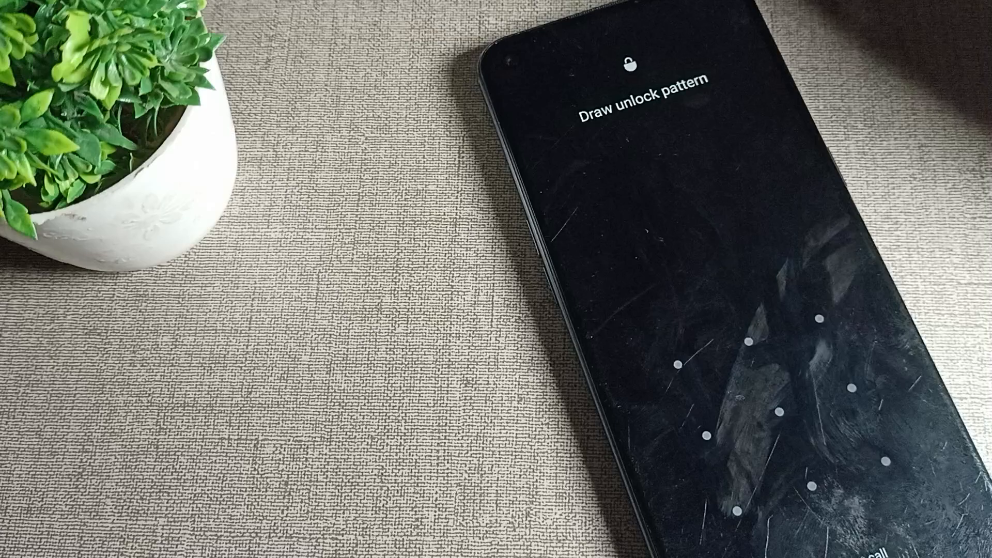